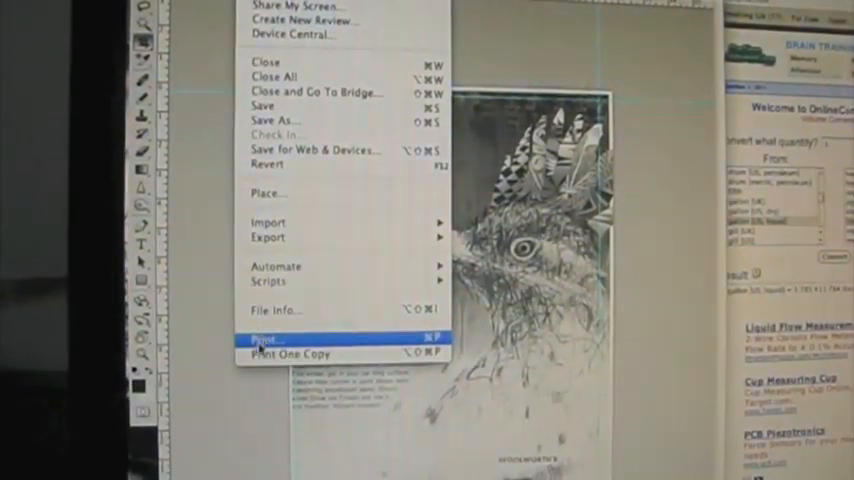
# Step: Bring up the Print dialog showing a preview of the bird-and-crown illustration
pyautogui.click(268, 340)
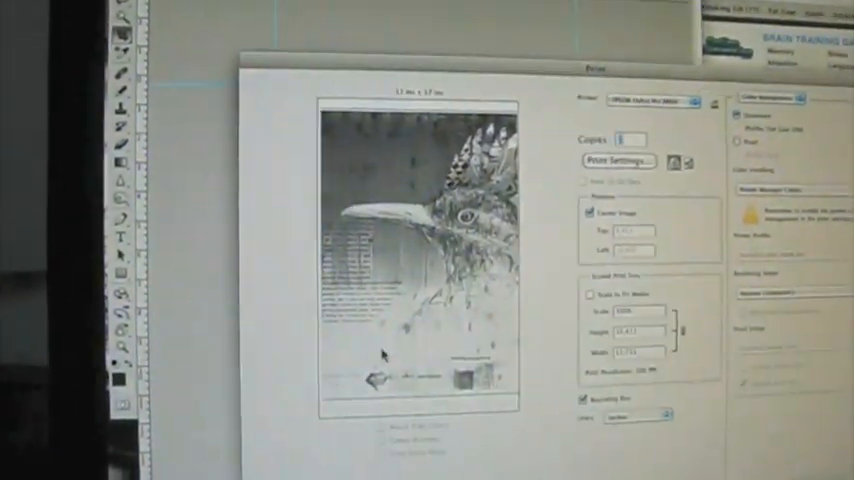